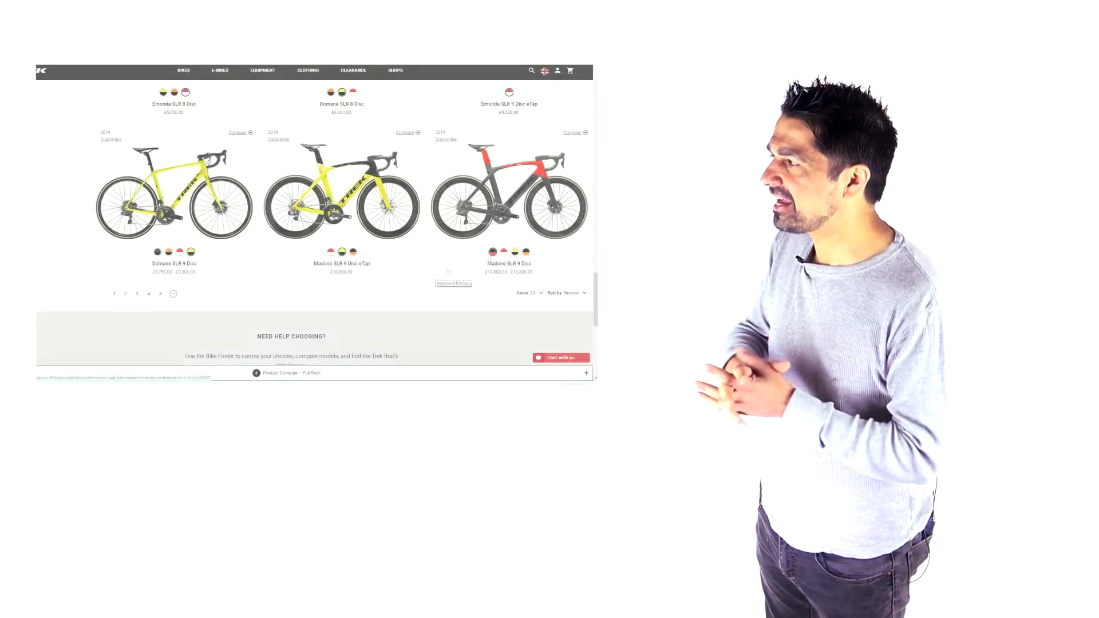
# Compare the four saved Trek road bikes side by side, down to the Tyres row.
pyautogui.click(281, 373)
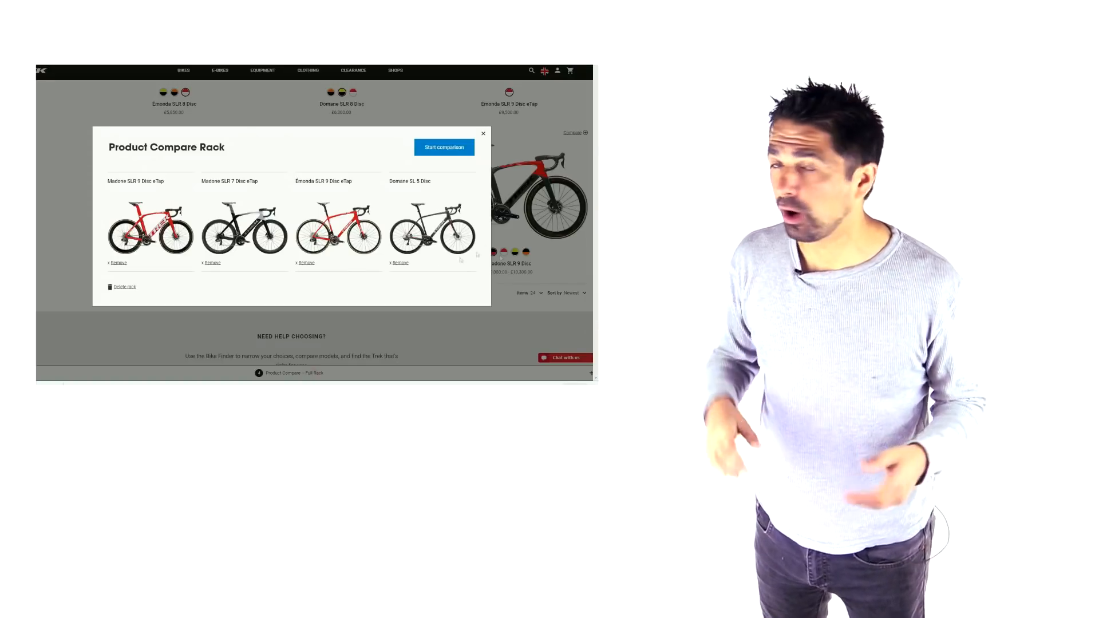
pyautogui.click(443, 147)
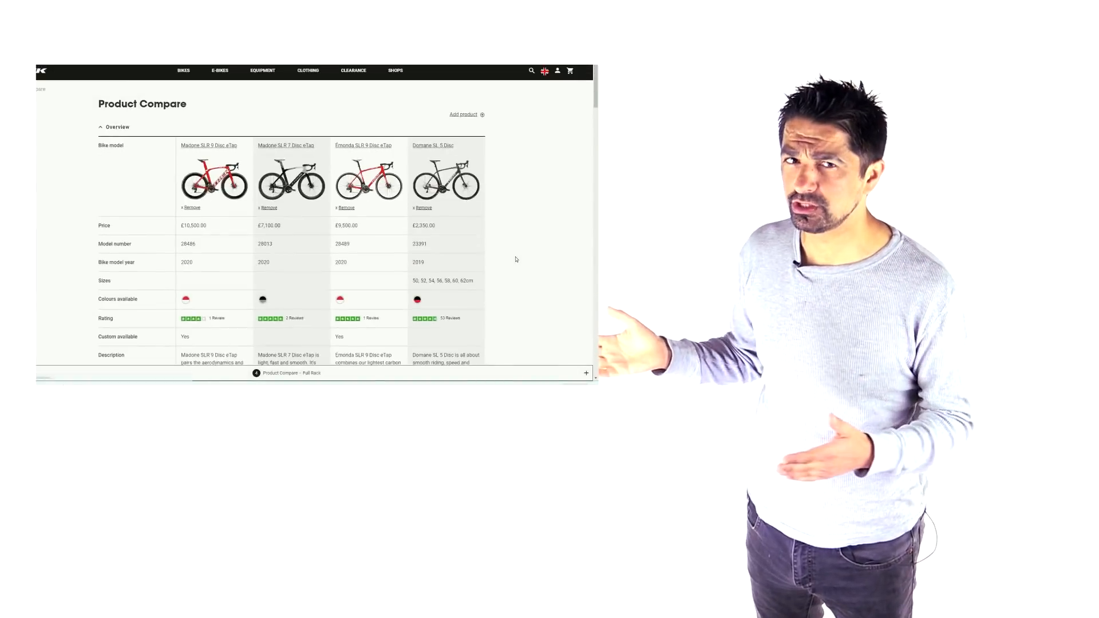
pyautogui.scroll(-3)
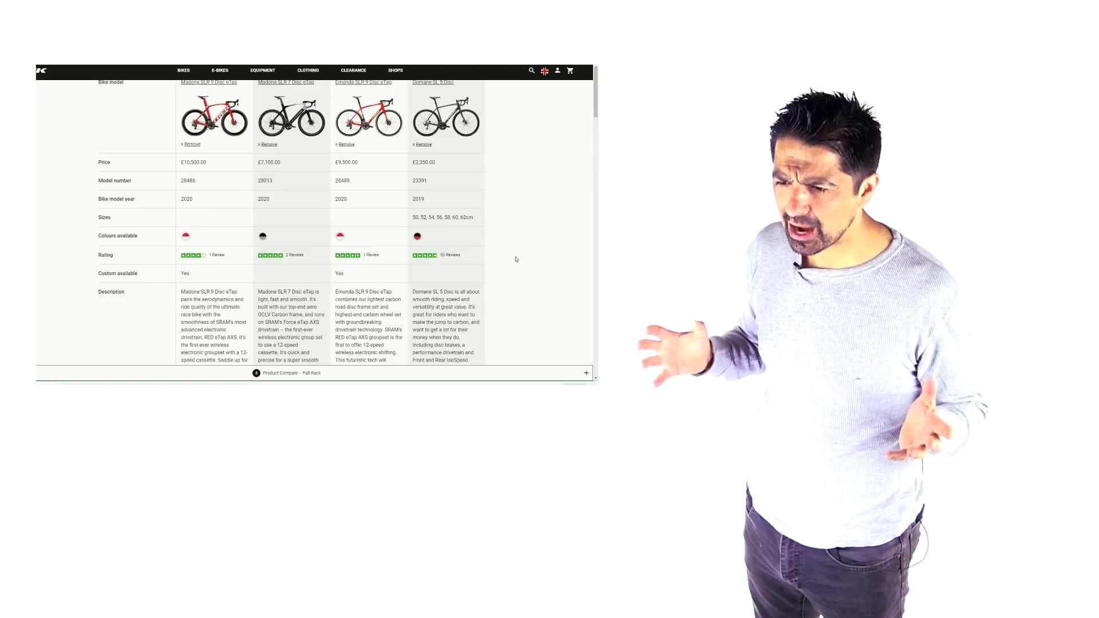
pyautogui.scroll(-3)
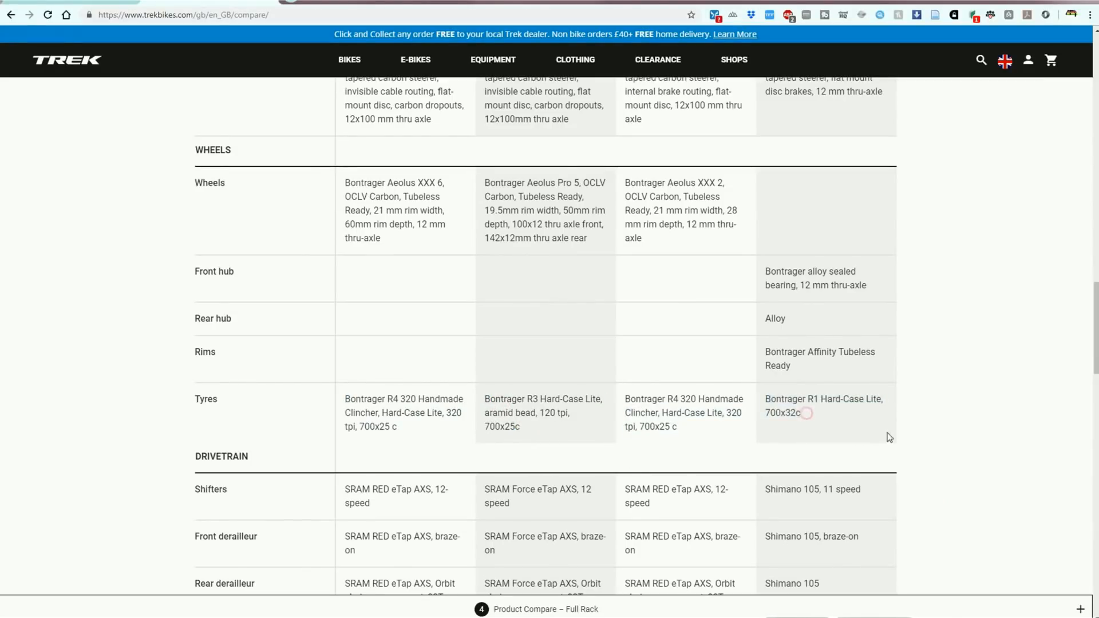
pyautogui.scroll(-3)
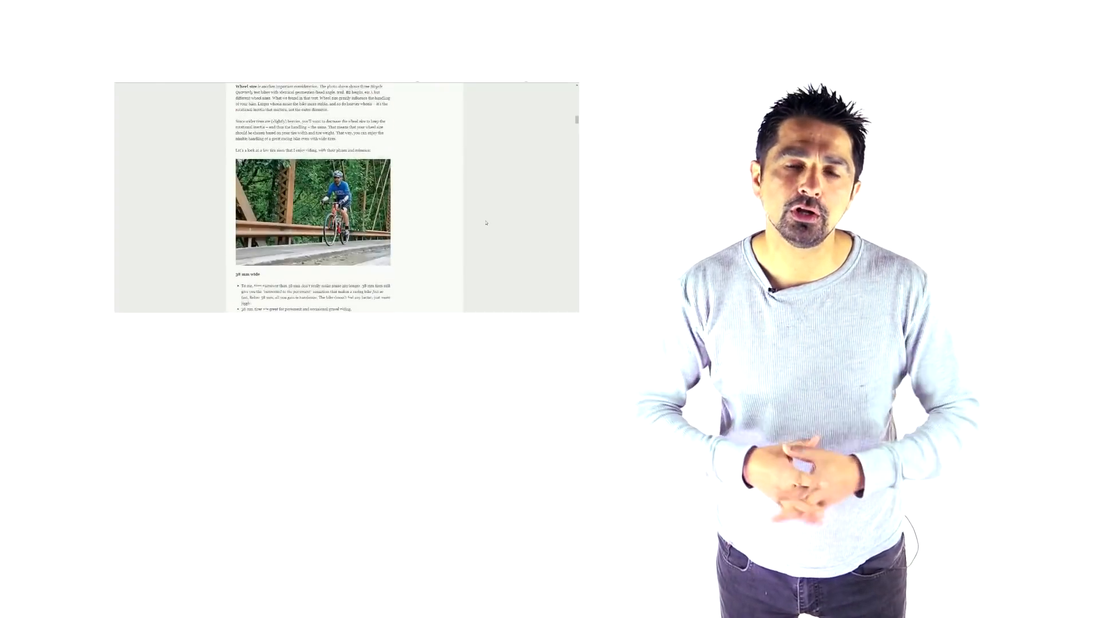
pyautogui.scroll(-3)
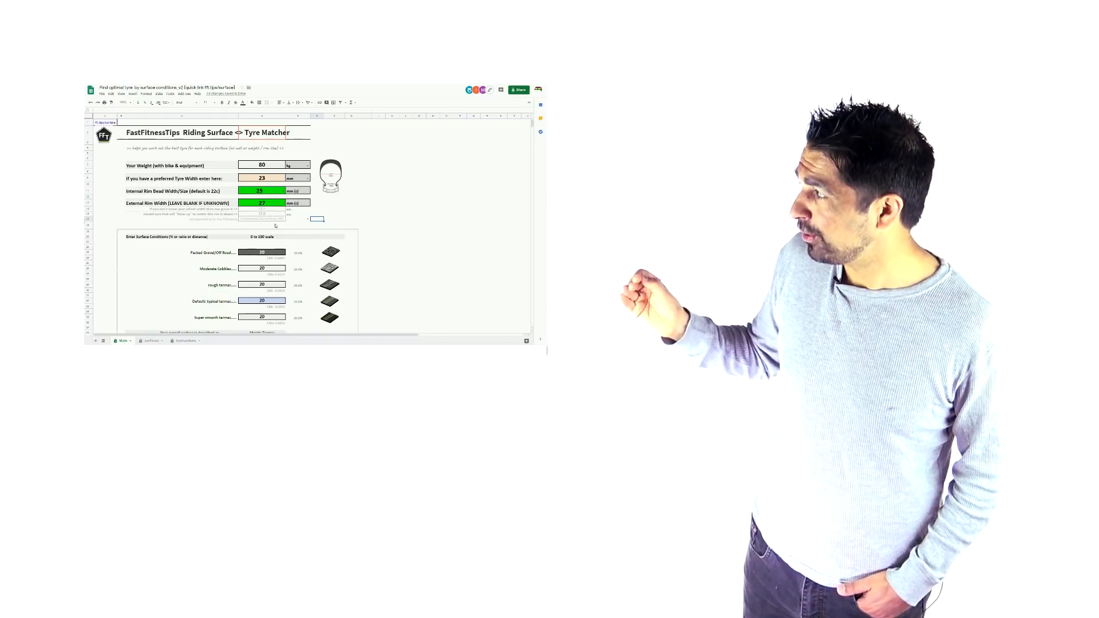
pyautogui.scroll(-3)
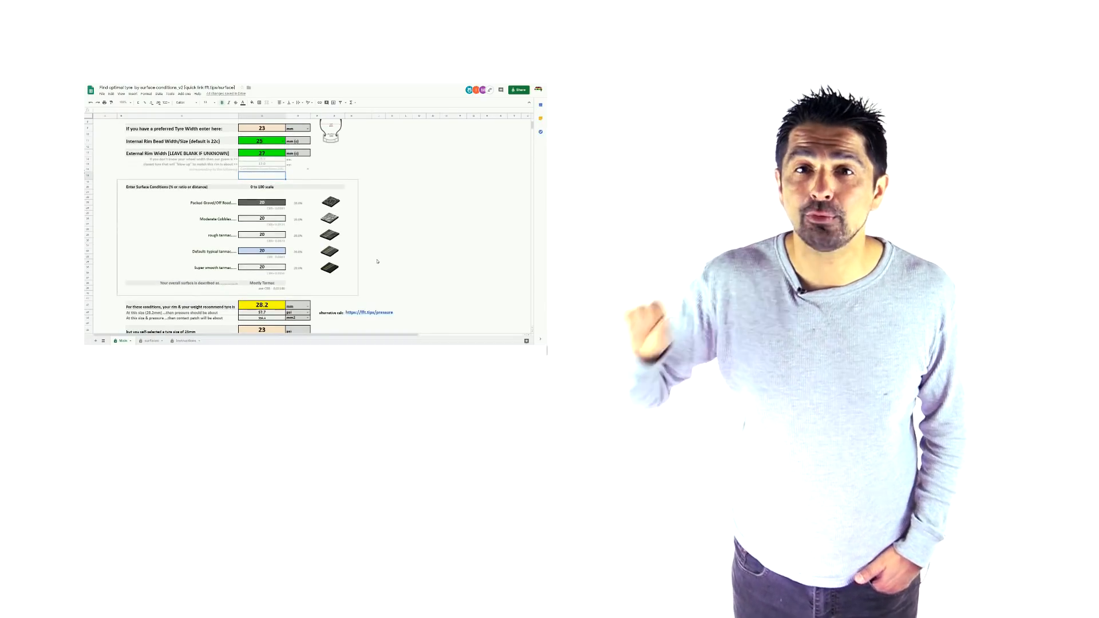
pyautogui.scroll(3)
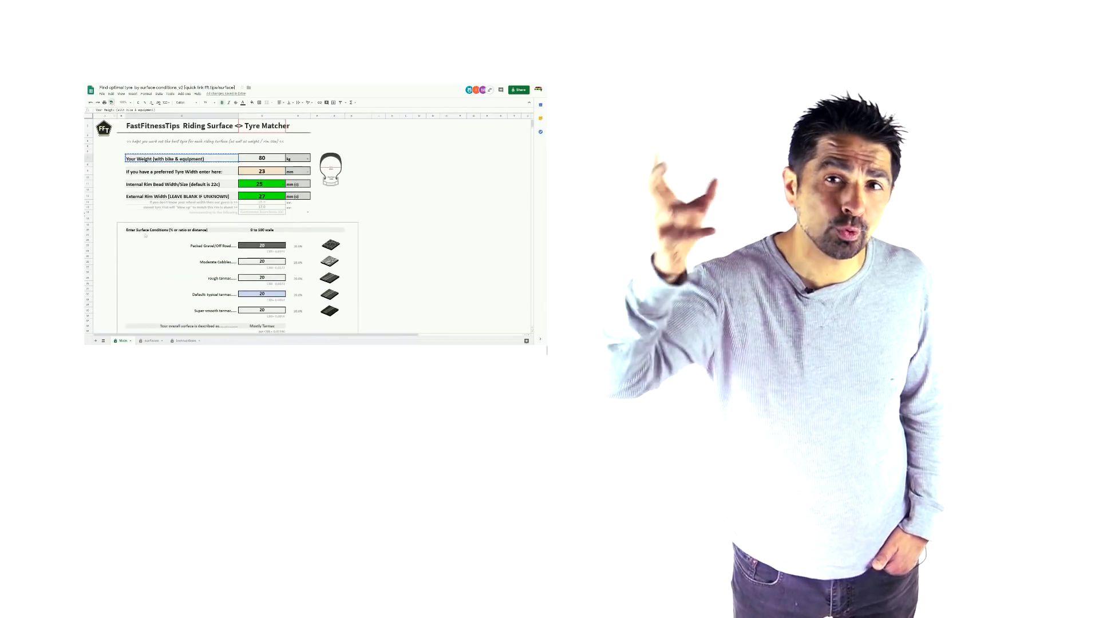
pyautogui.scroll(-3)
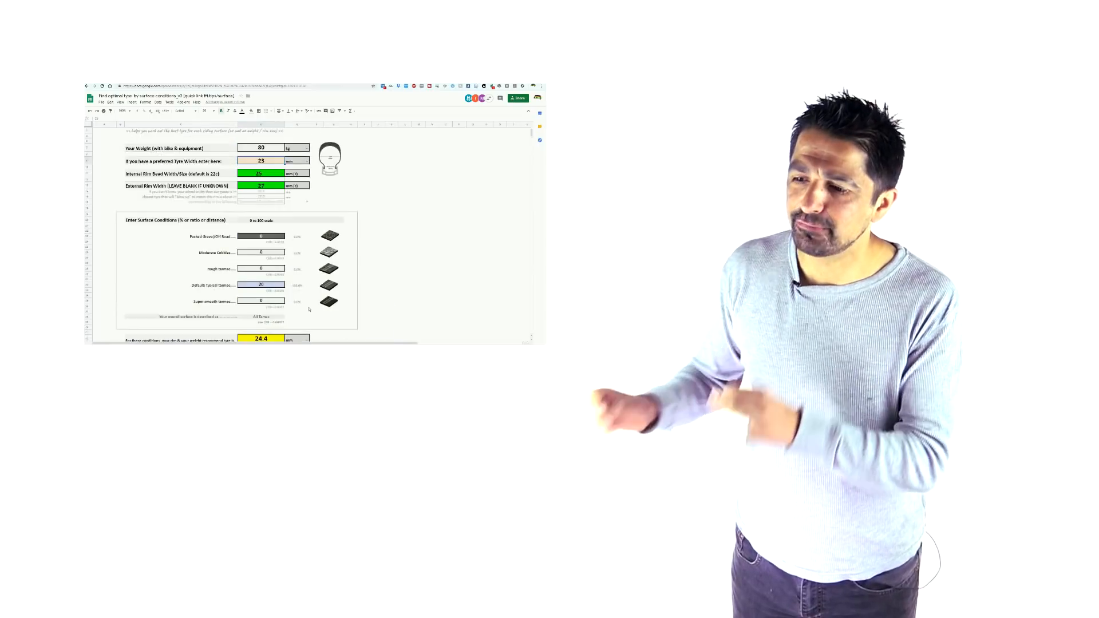
# Scroll the tyre matcher to check the 28 mm recommended width with every surface at 22.
pyautogui.scroll(-3)
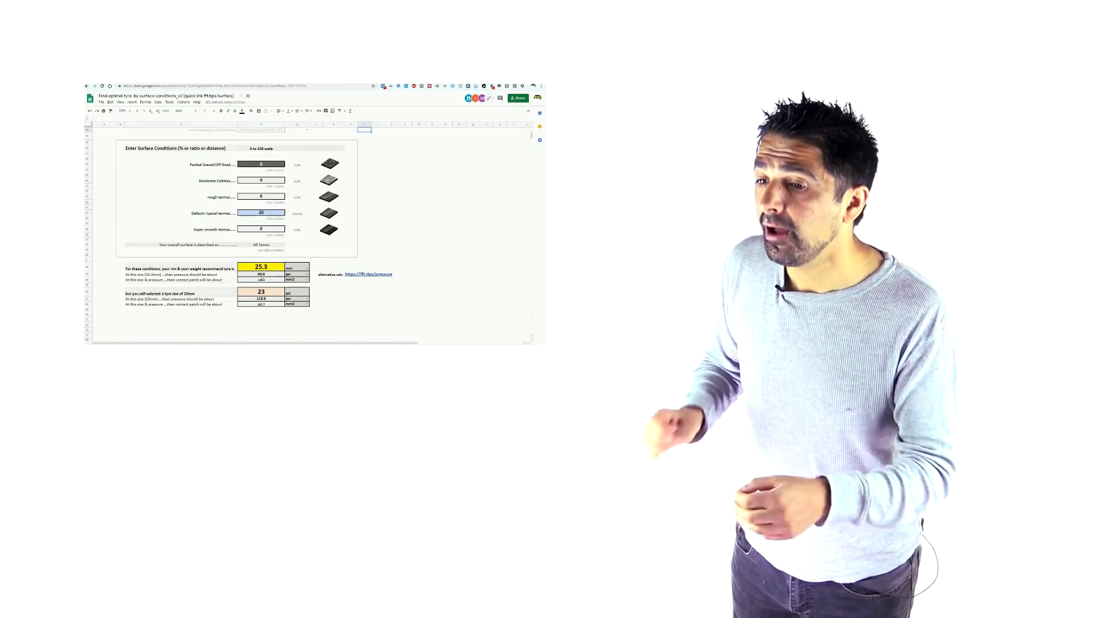
pyautogui.scroll(3)
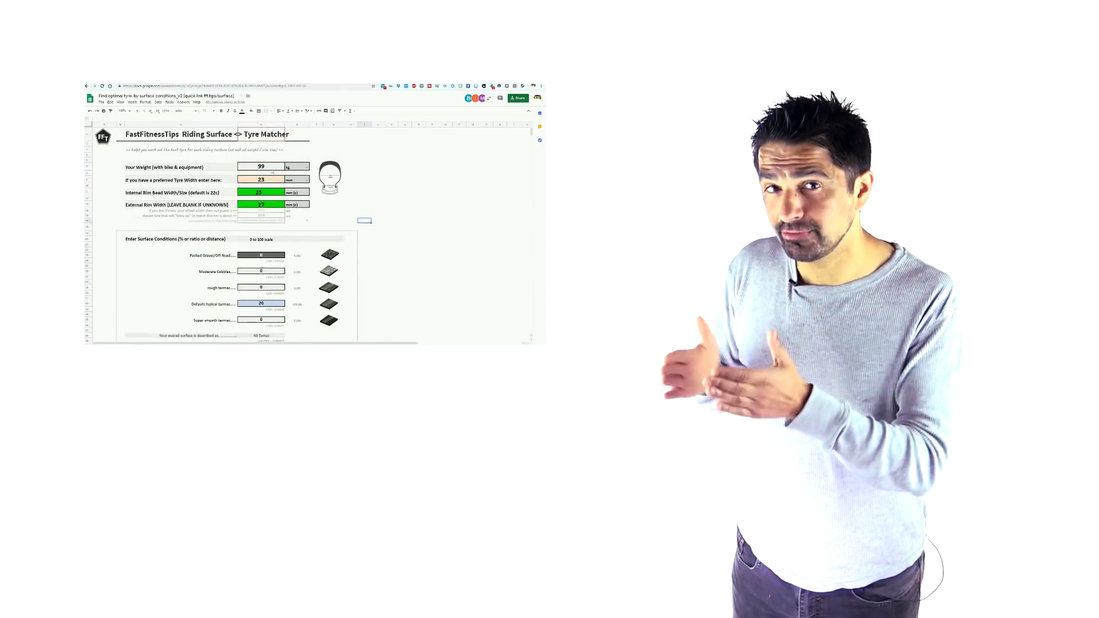
pyautogui.scroll(-3)
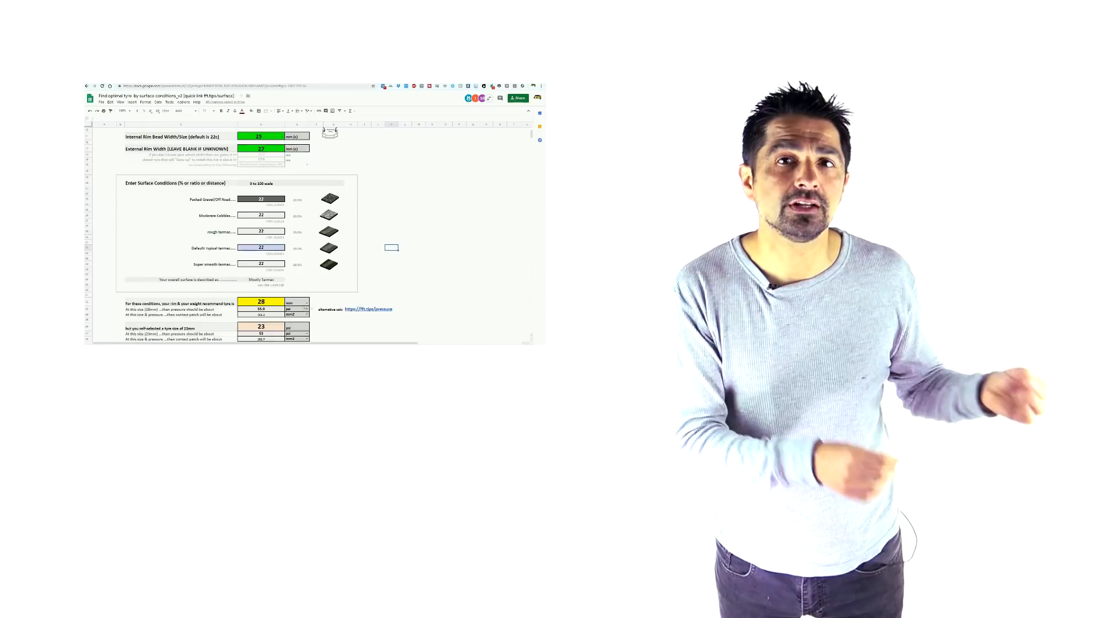
# Scroll down to view the Challenging rating and 32.8 mm recommended tyre width.
pyautogui.scroll(-3)
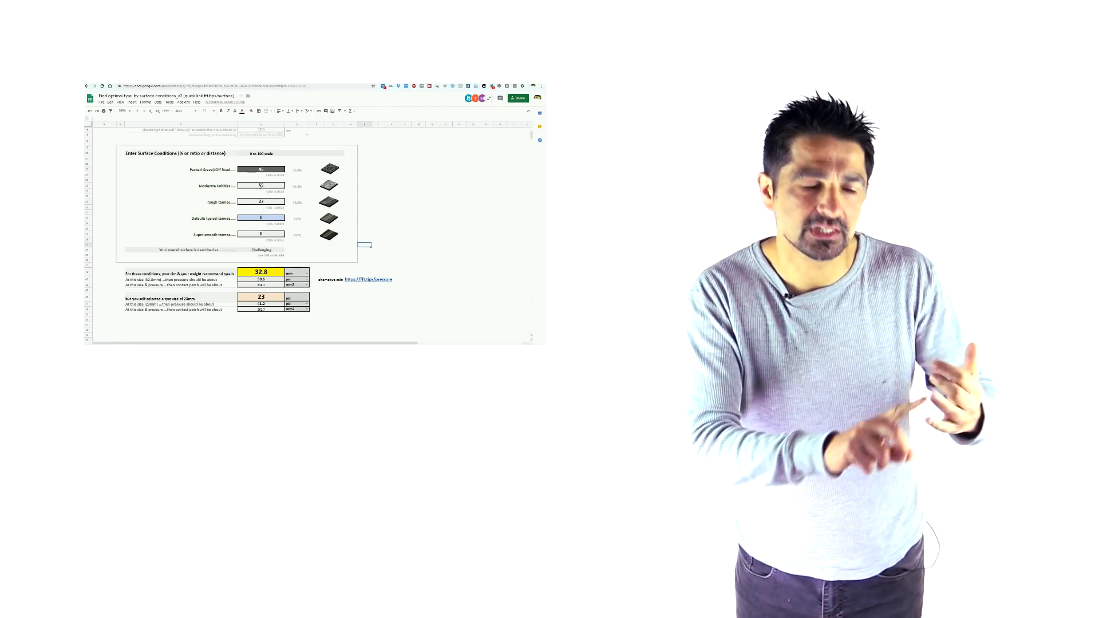
pyautogui.scroll(3)
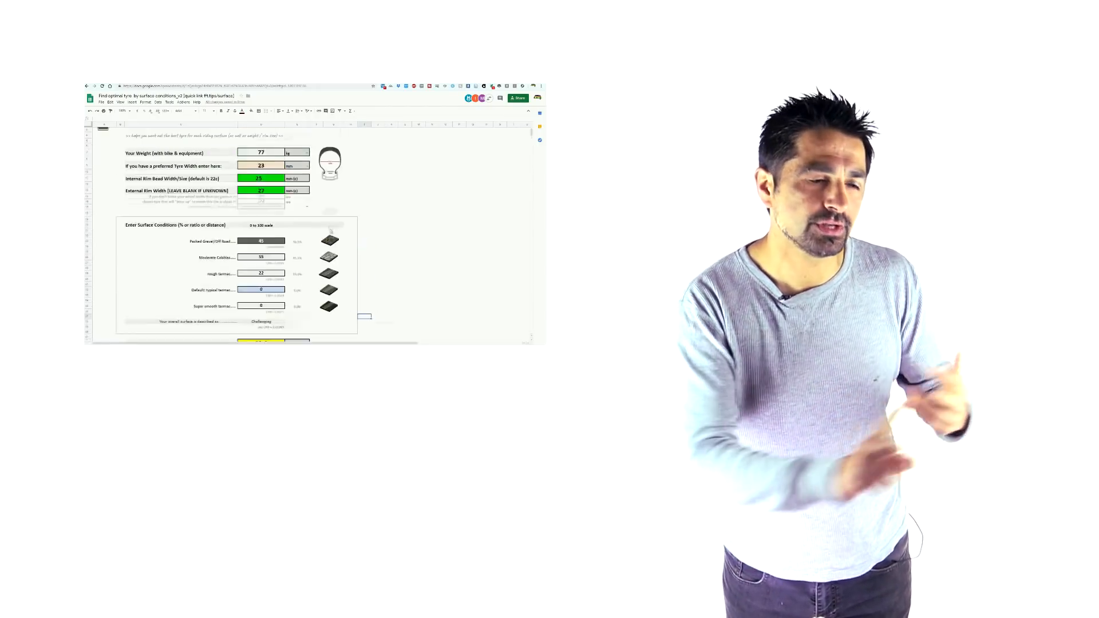
pyautogui.scroll(3)
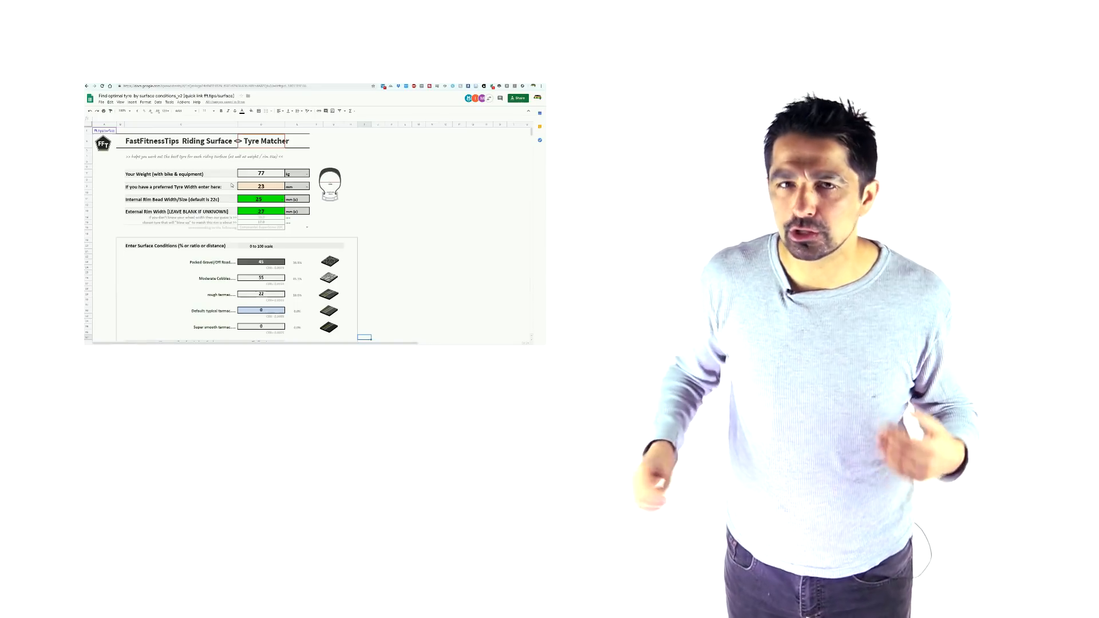
pyautogui.scroll(-3)
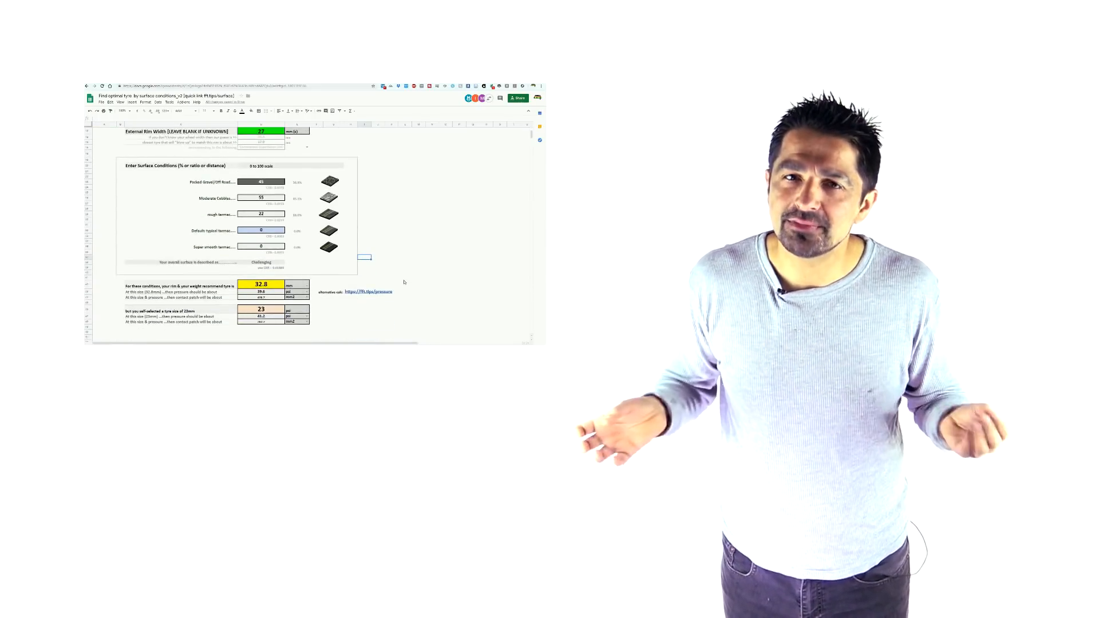